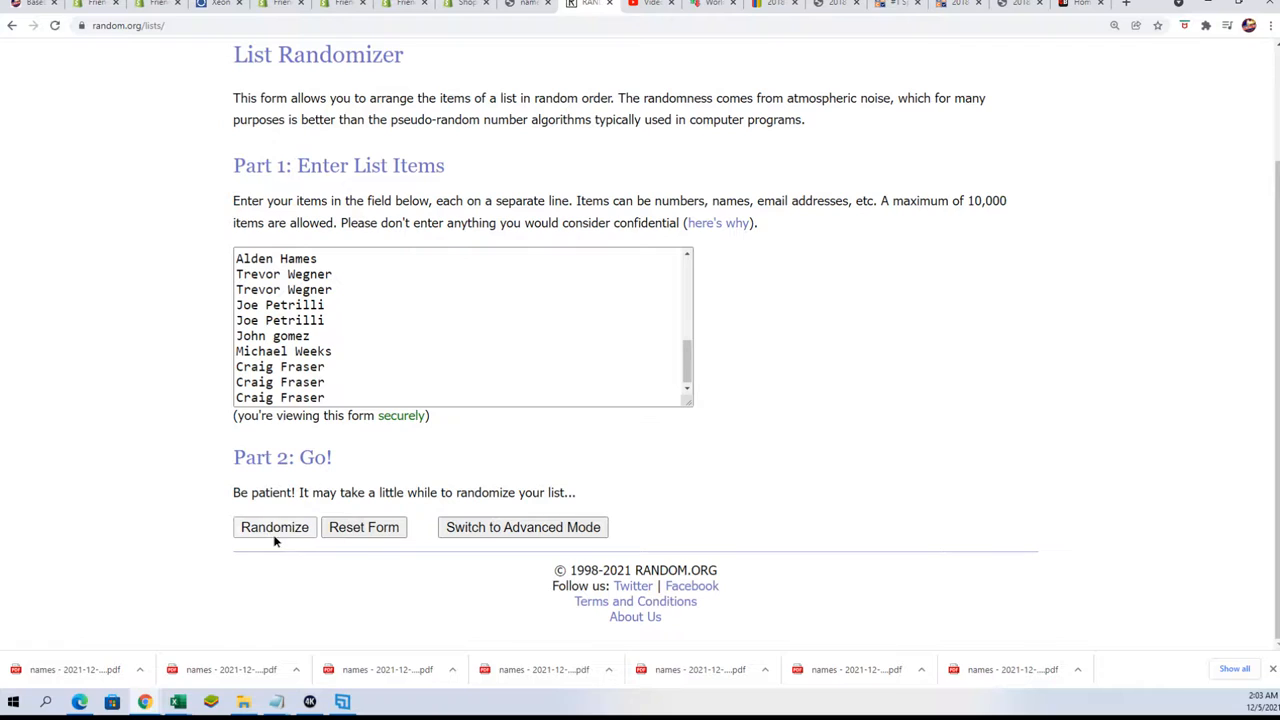
Randomize the 30 owner names six times to get a well-shuffled order
{"action": "left_click", "coordinate": [274, 528]}
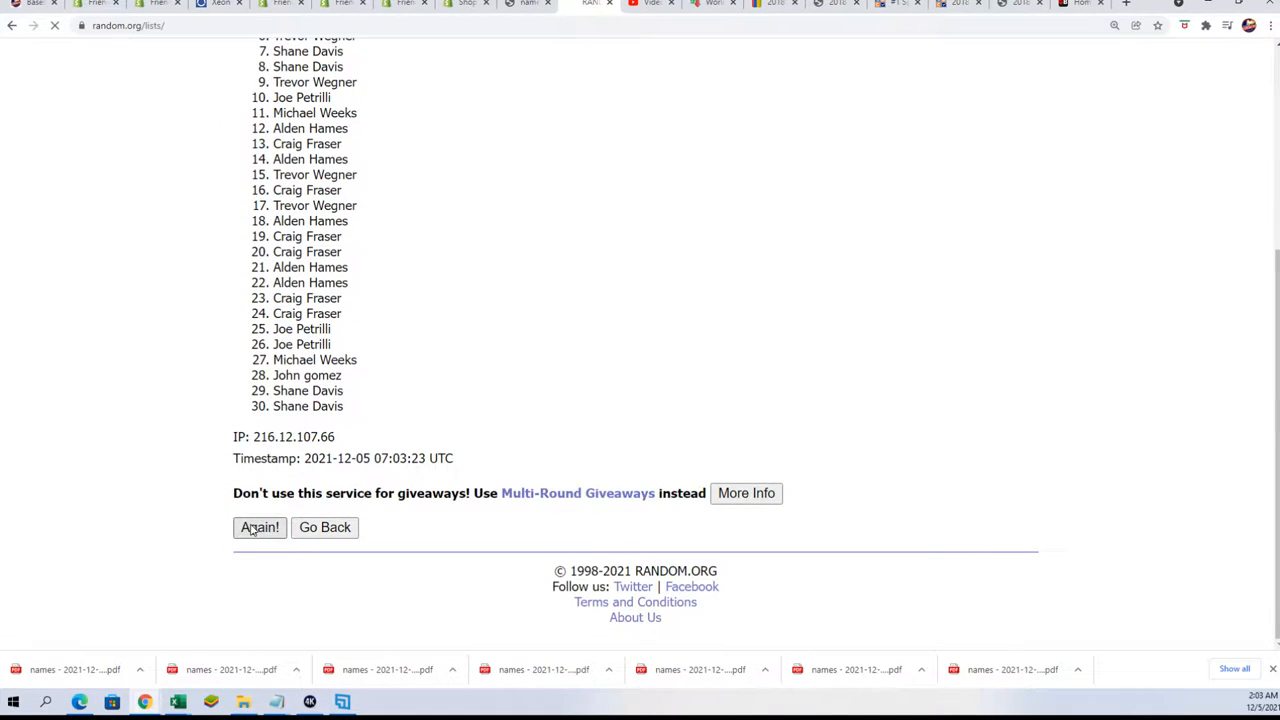
{"action": "left_click", "coordinate": [260, 528]}
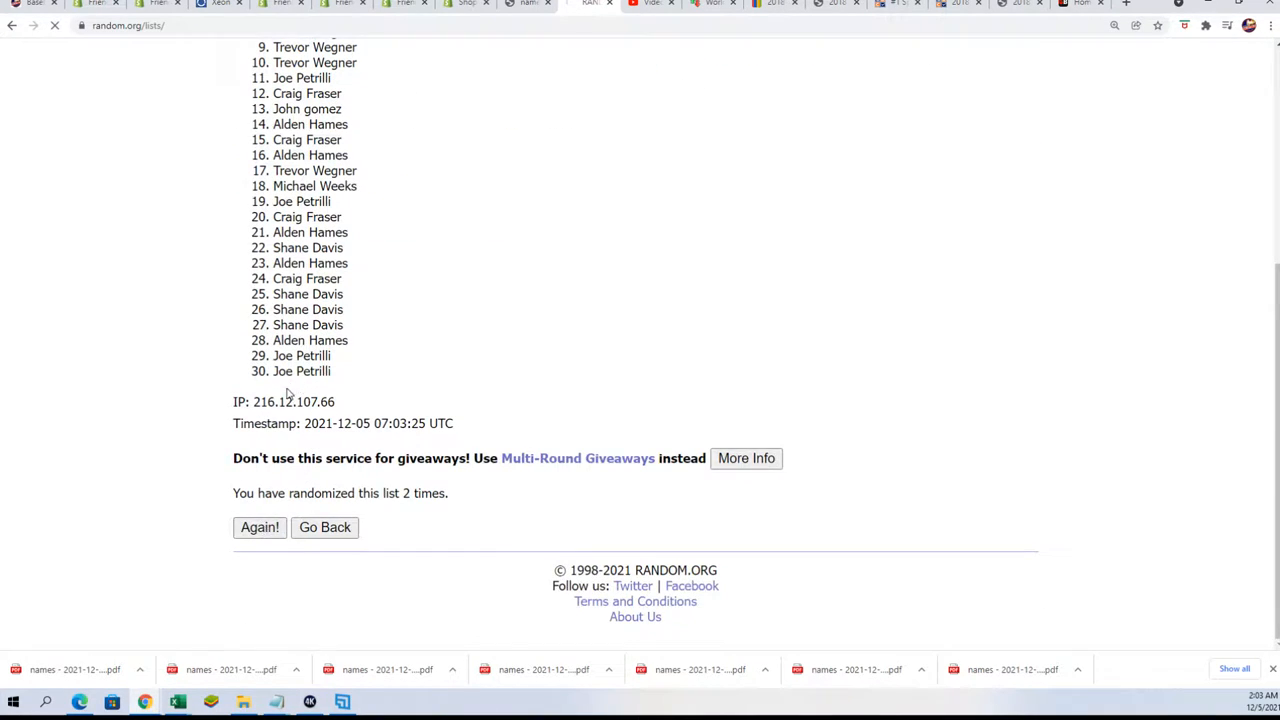
{"action": "left_click", "coordinate": [260, 528]}
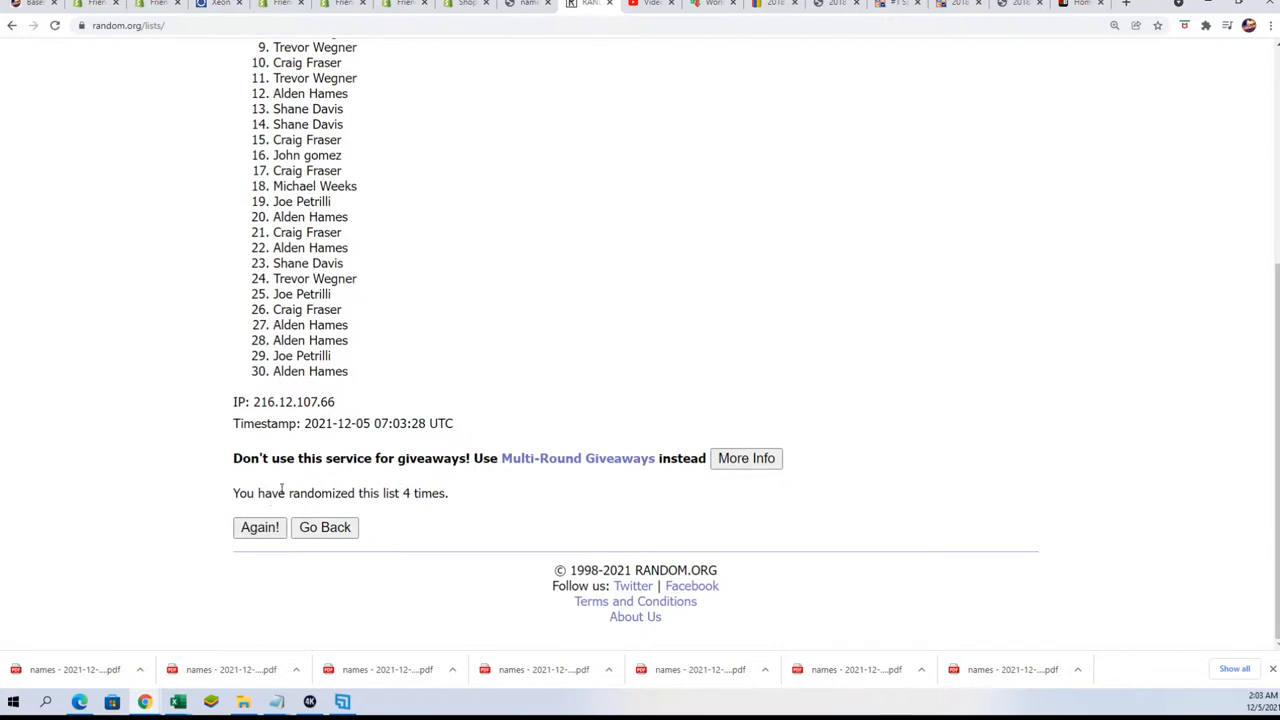
{"action": "left_click", "coordinate": [260, 528]}
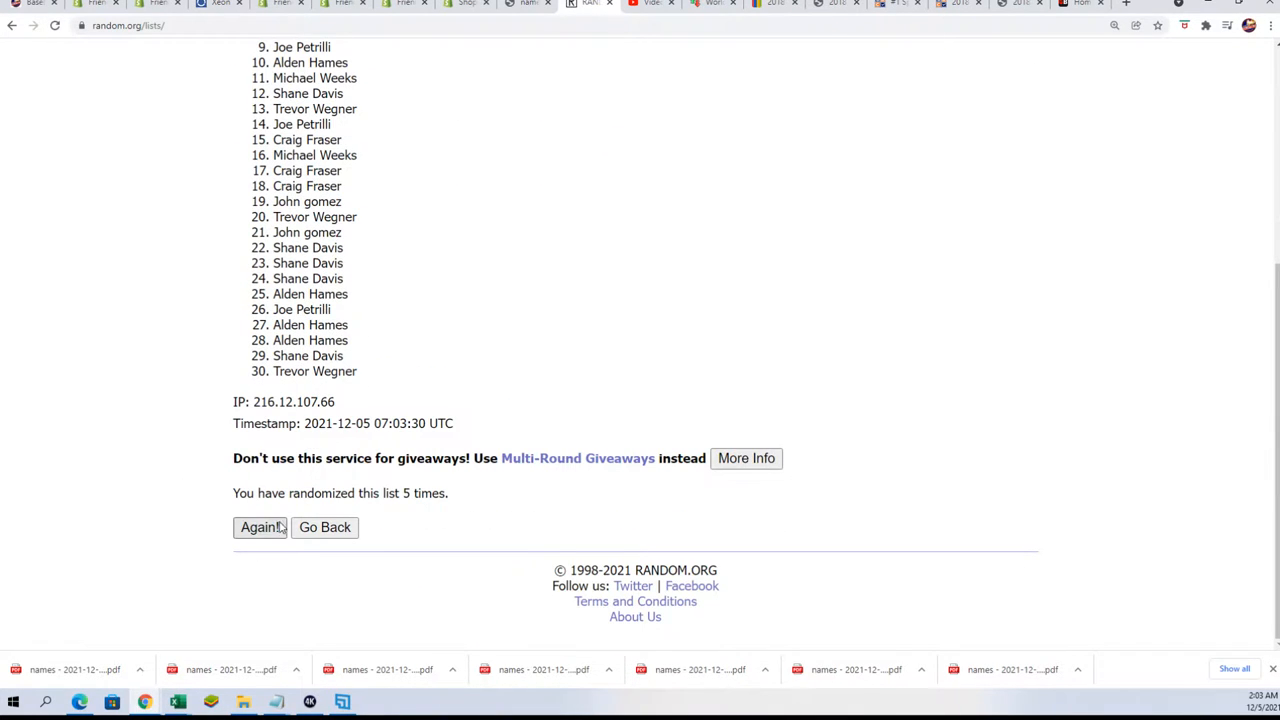
{"action": "left_click", "coordinate": [260, 528]}
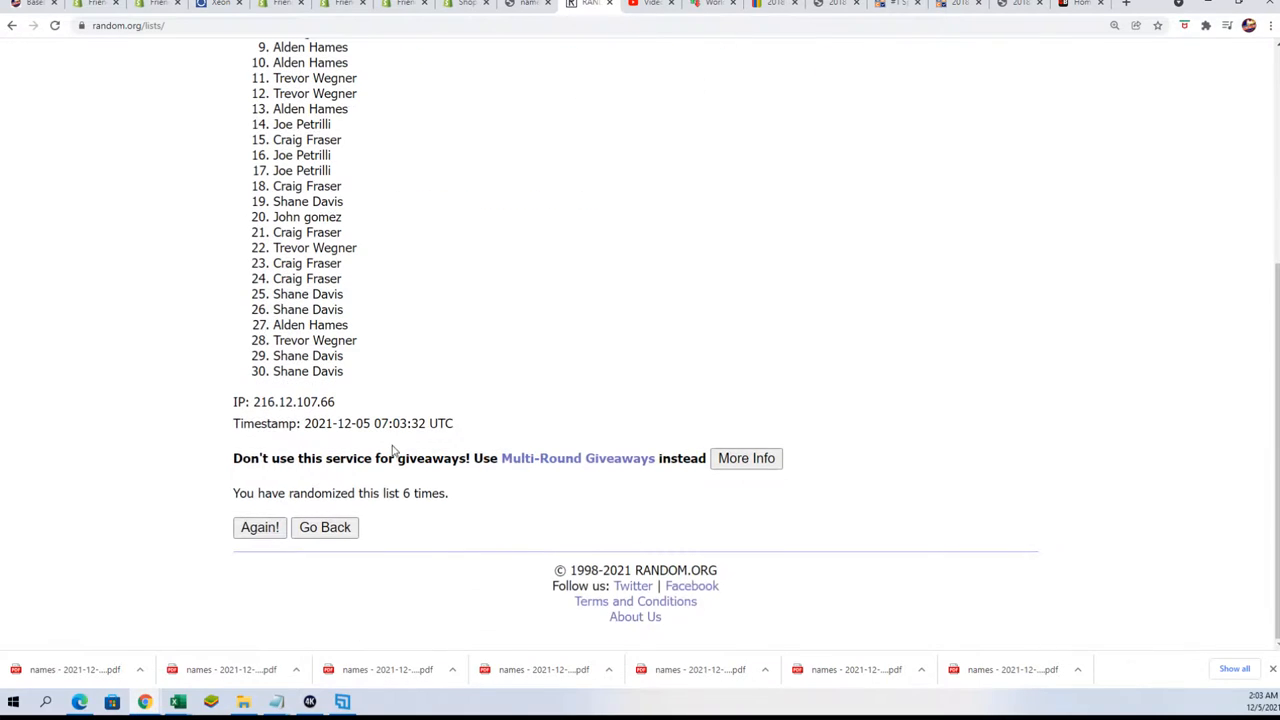
{"action": "mouse_move", "coordinate": [220, 516]}
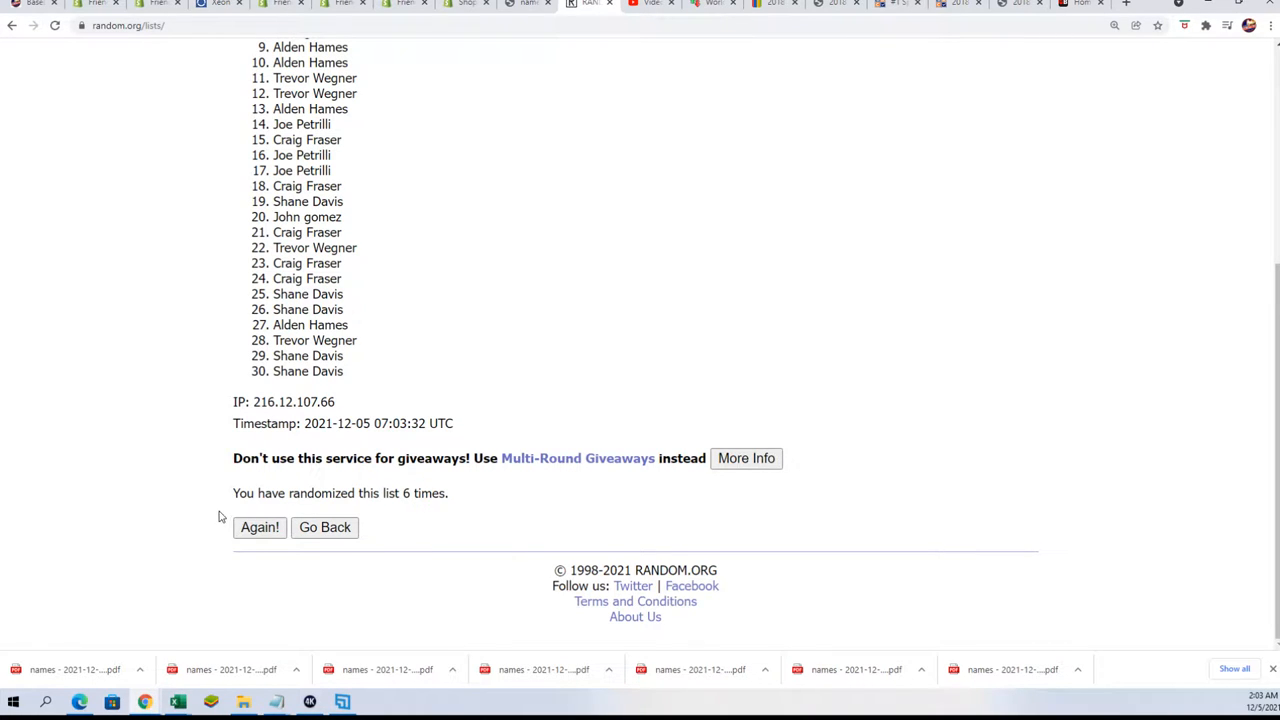
{"action": "left_click", "coordinate": [260, 528]}
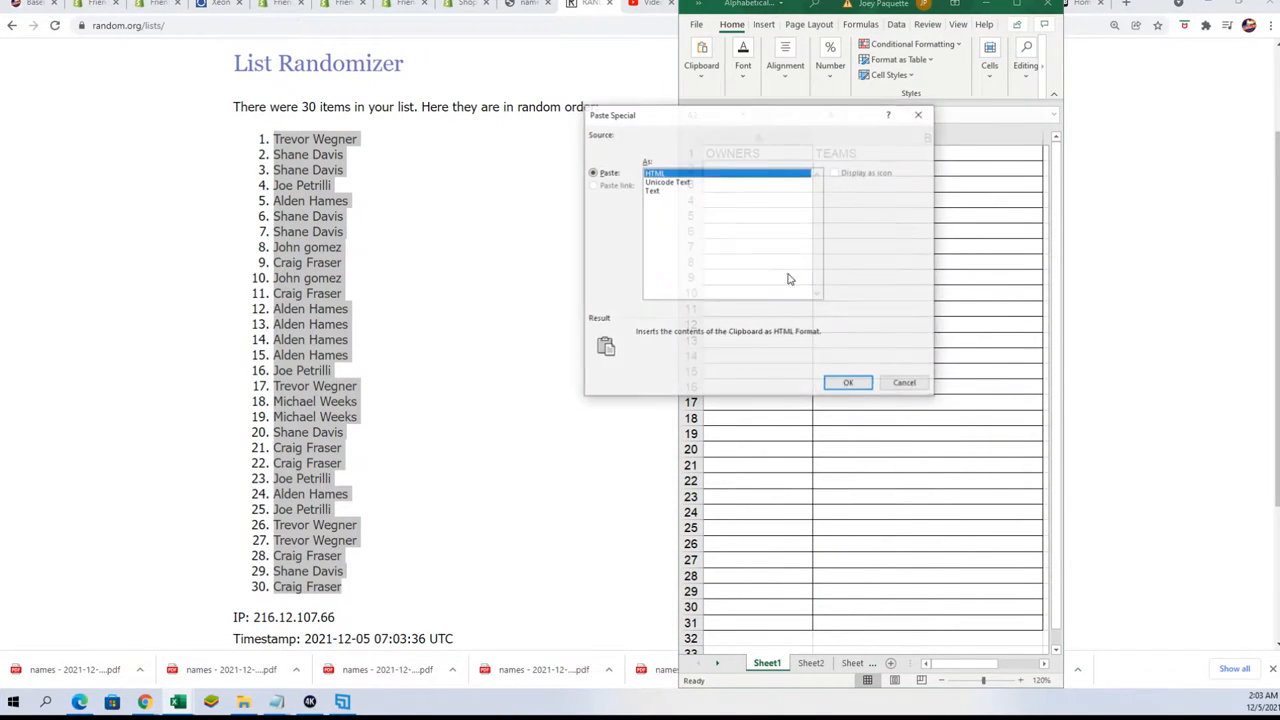
Paste the shuffled owner names into the OWNERS column as plain text via Paste Special
{"action": "left_click", "coordinate": [652, 188]}
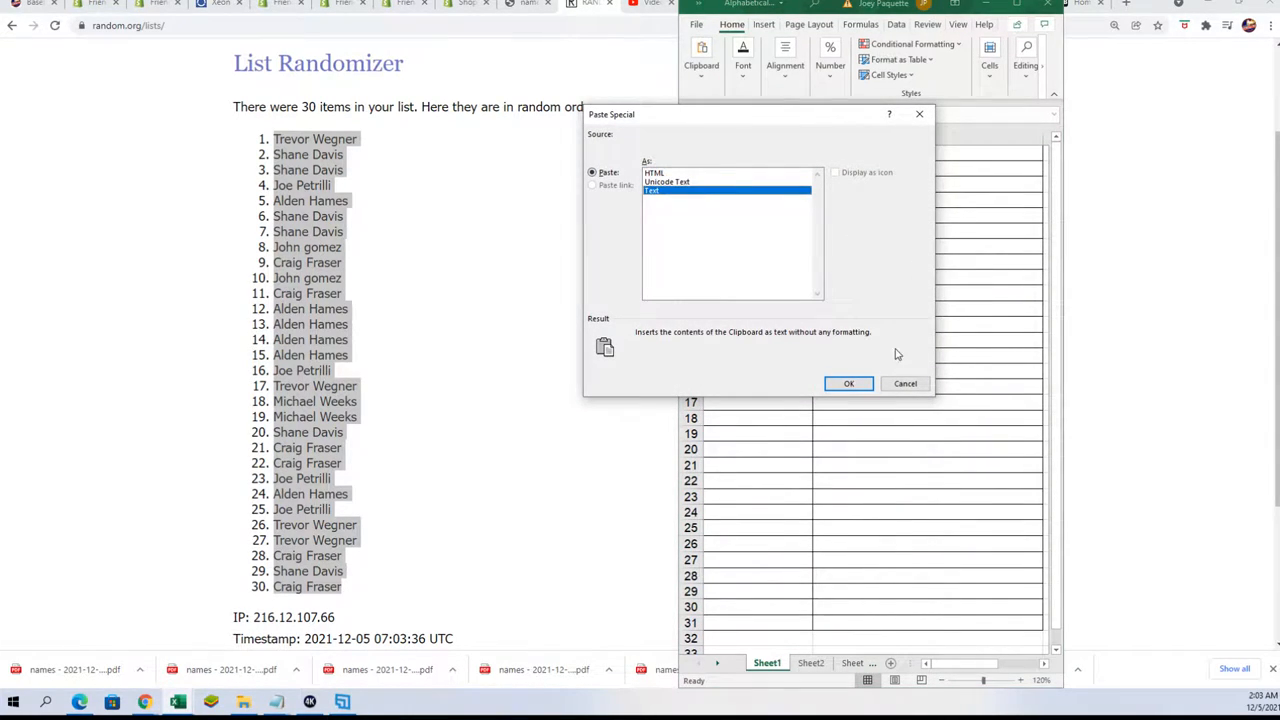
{"action": "left_click", "coordinate": [848, 384]}
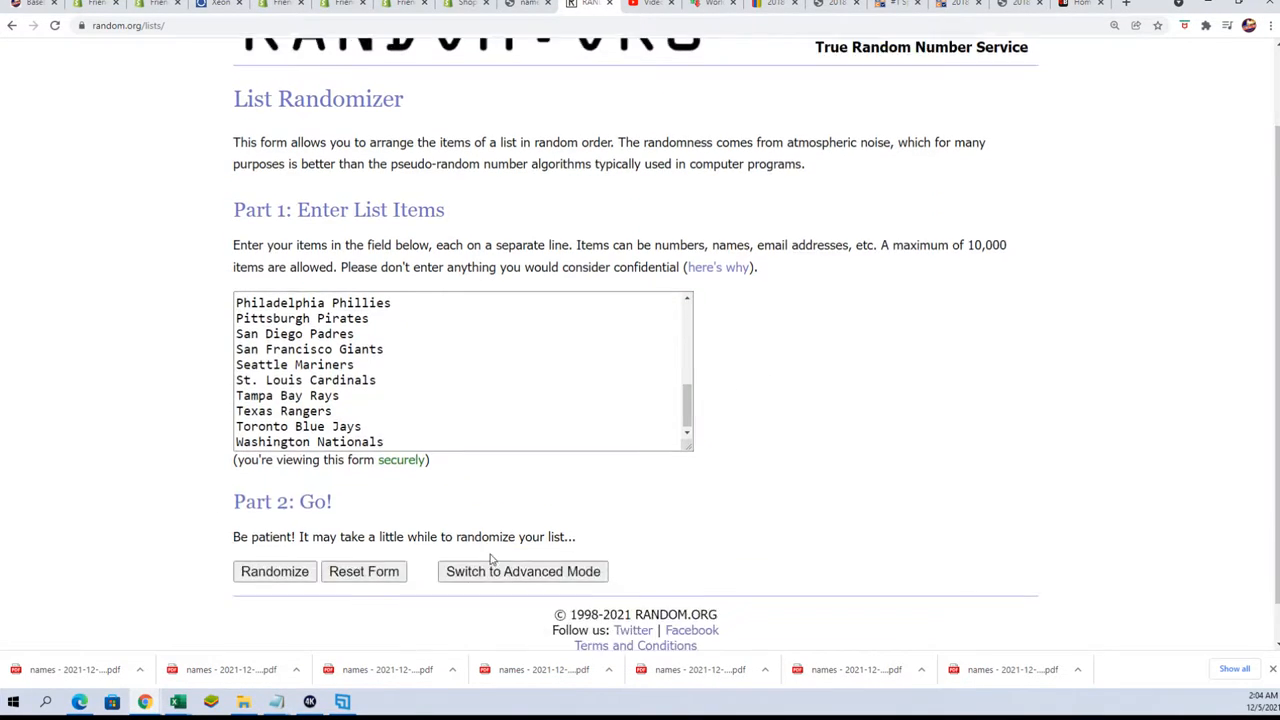
Randomize the 30 MLB team names repeatedly to get a well-shuffled order
{"action": "left_click", "coordinate": [274, 572]}
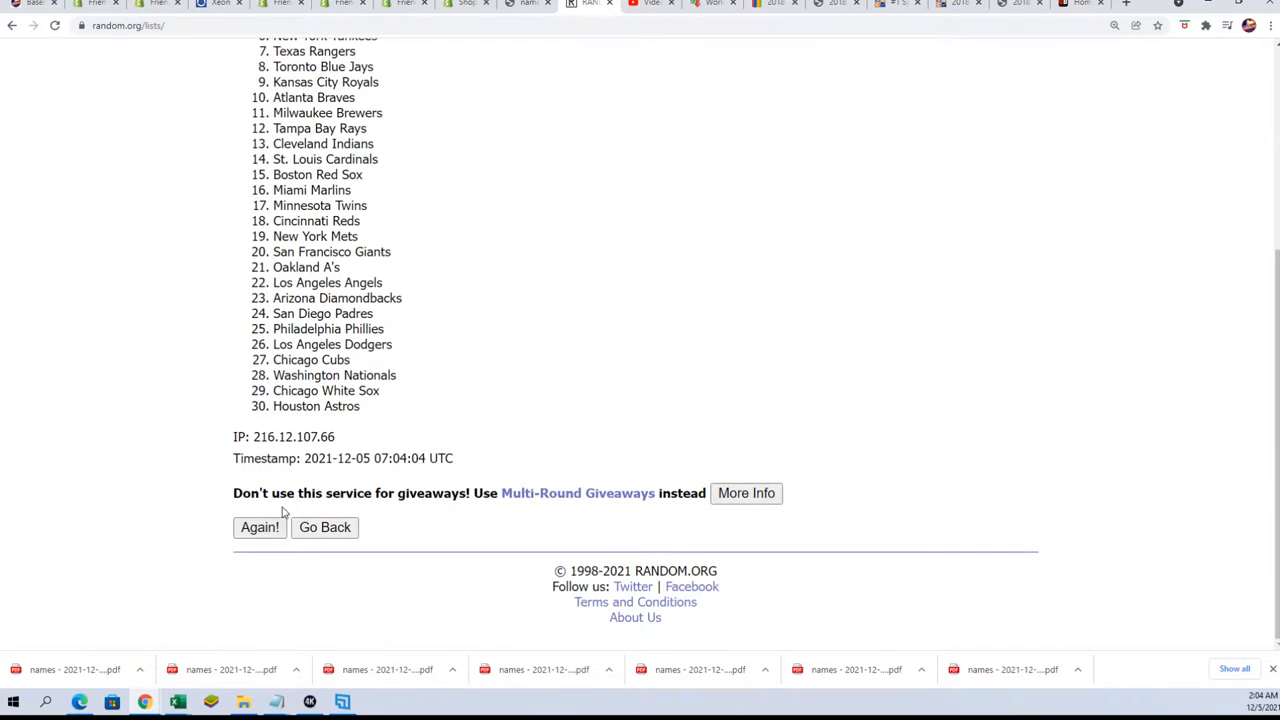
{"action": "left_click", "coordinate": [260, 528]}
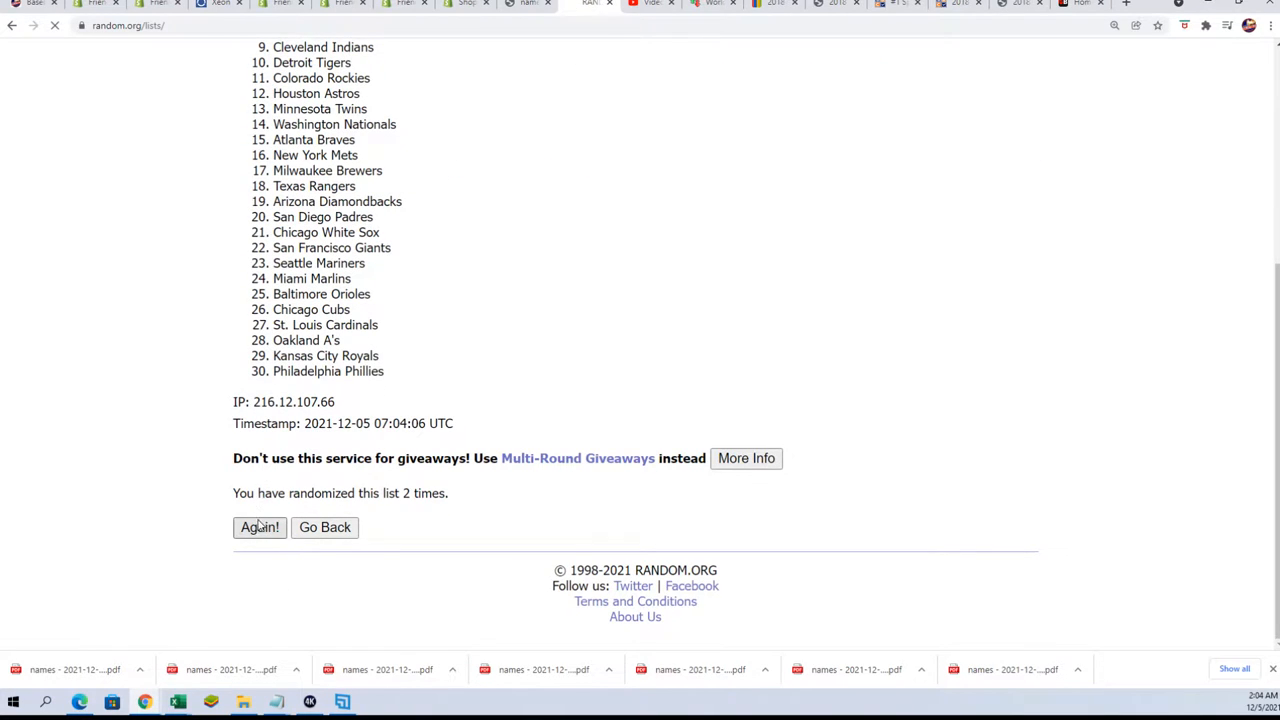
{"action": "left_click", "coordinate": [260, 528]}
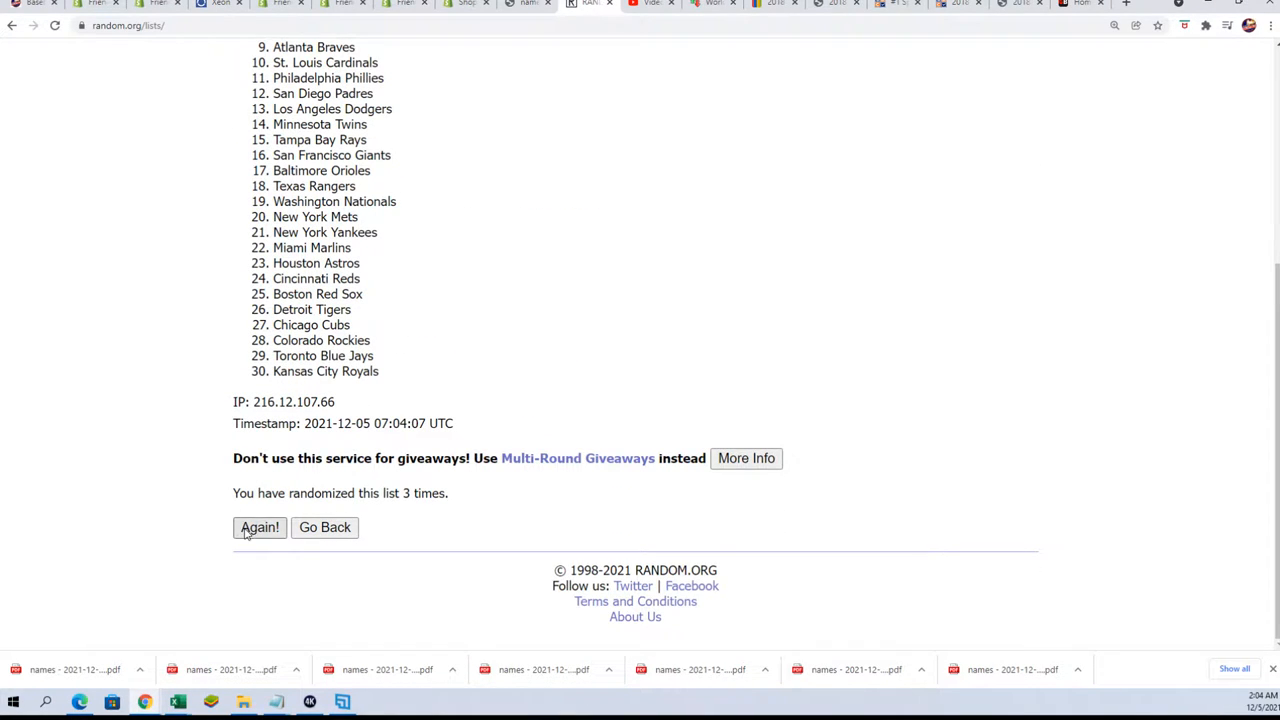
{"action": "left_click", "coordinate": [260, 528]}
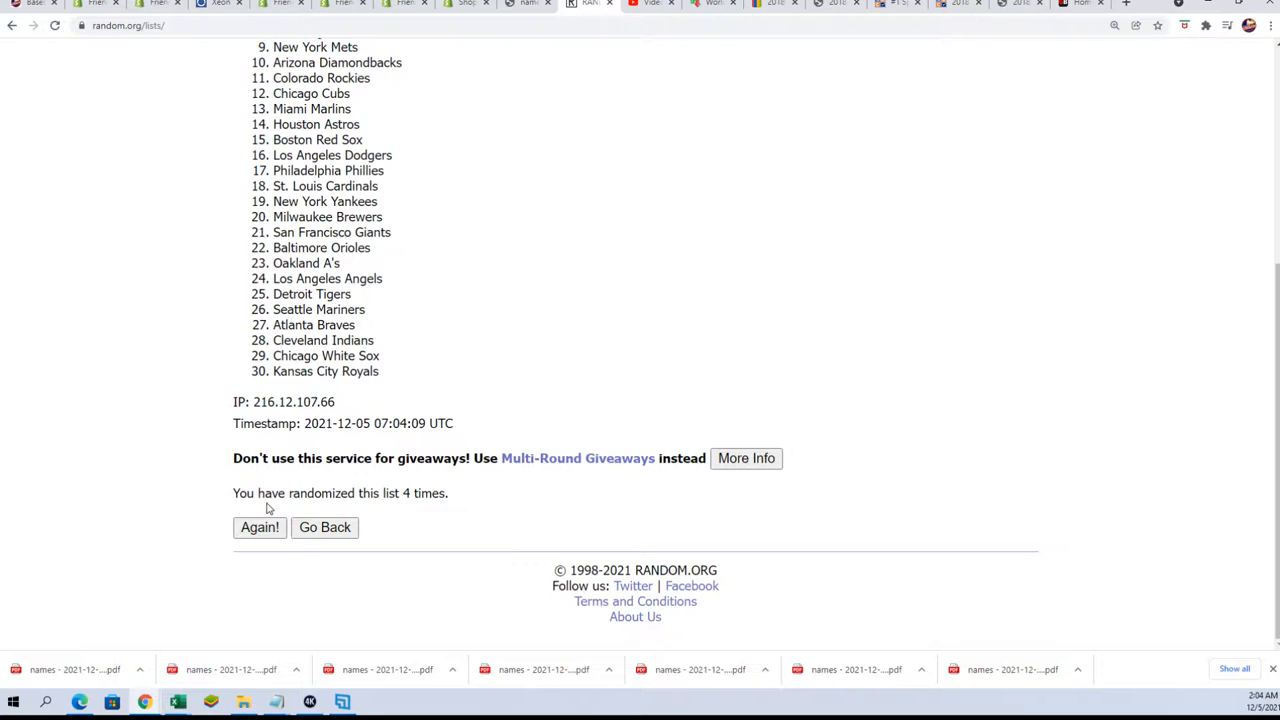
{"action": "left_click", "coordinate": [260, 528]}
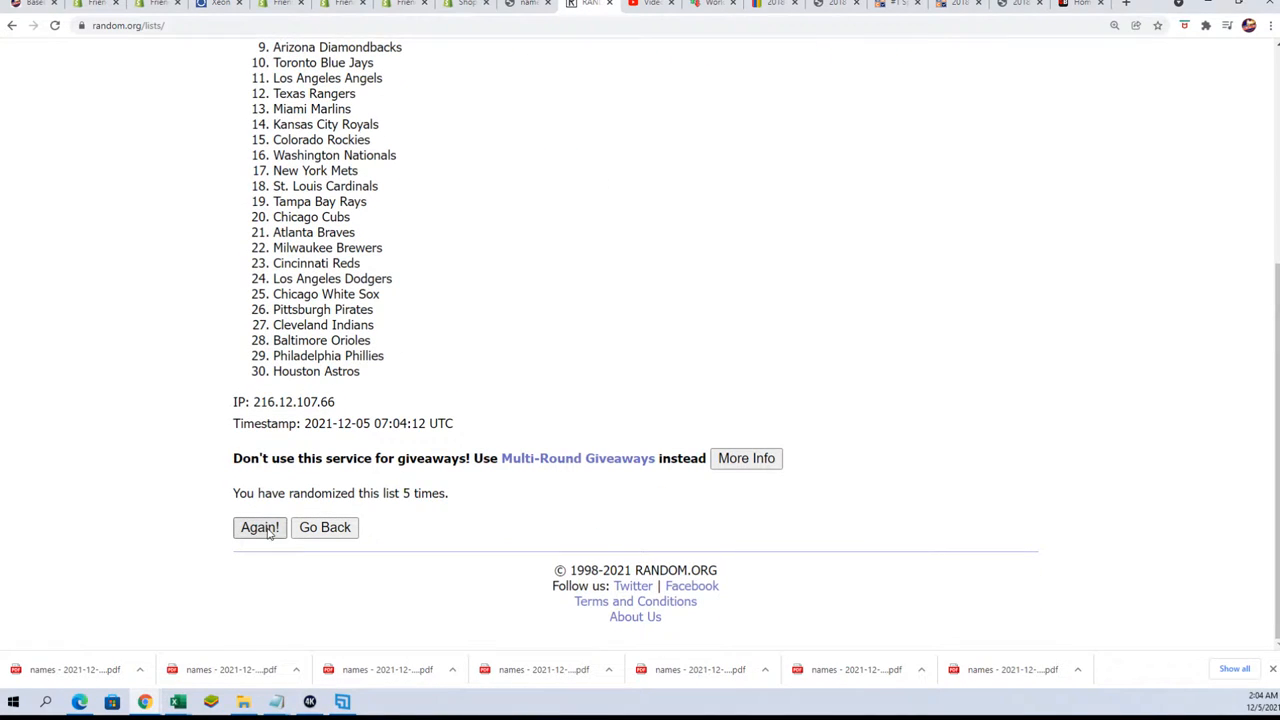
{"action": "left_click", "coordinate": [260, 528]}
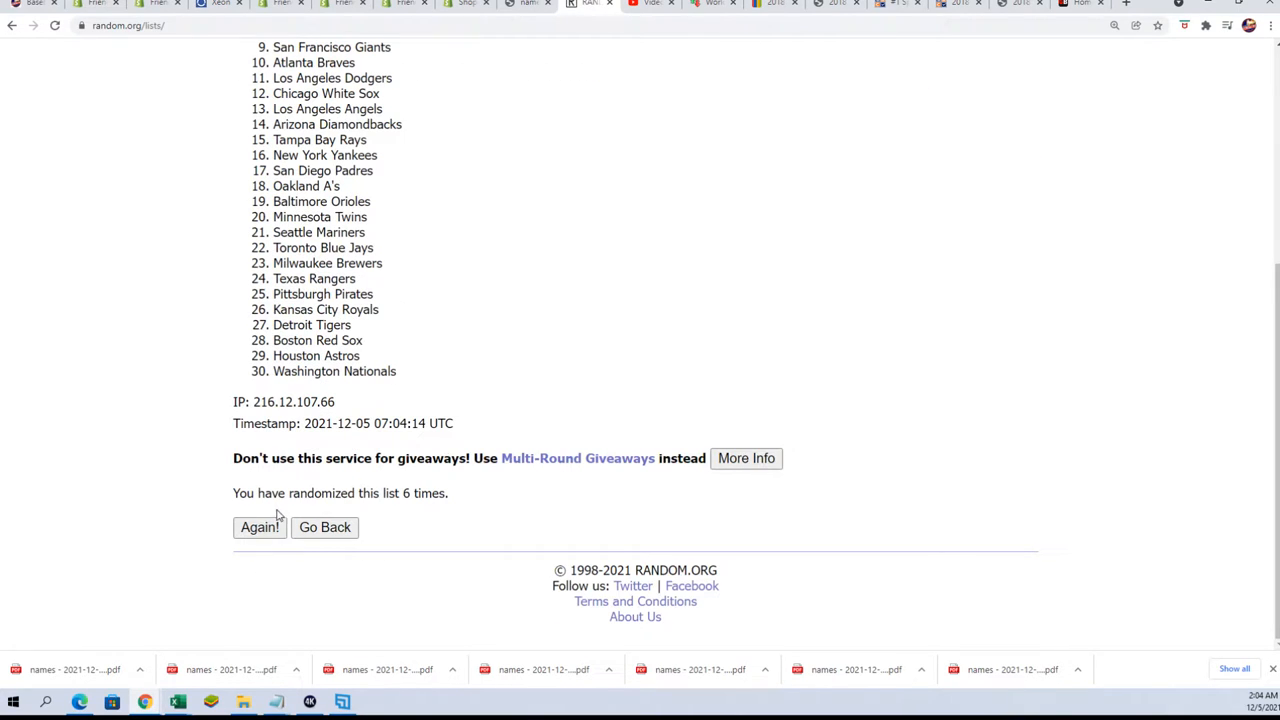
{"action": "left_click", "coordinate": [260, 528]}
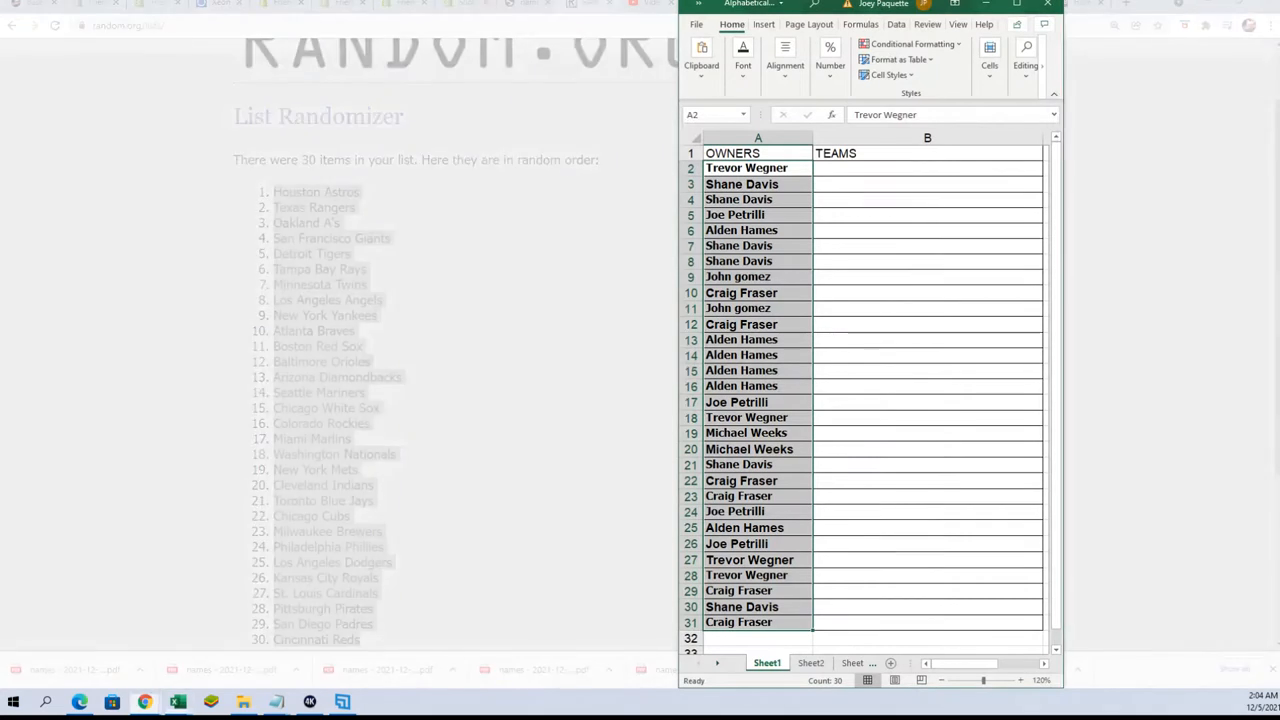
Paste the shuffled team names as plain text into the TEAMS column starting at B2
{"action": "left_click", "coordinate": [928, 168]}
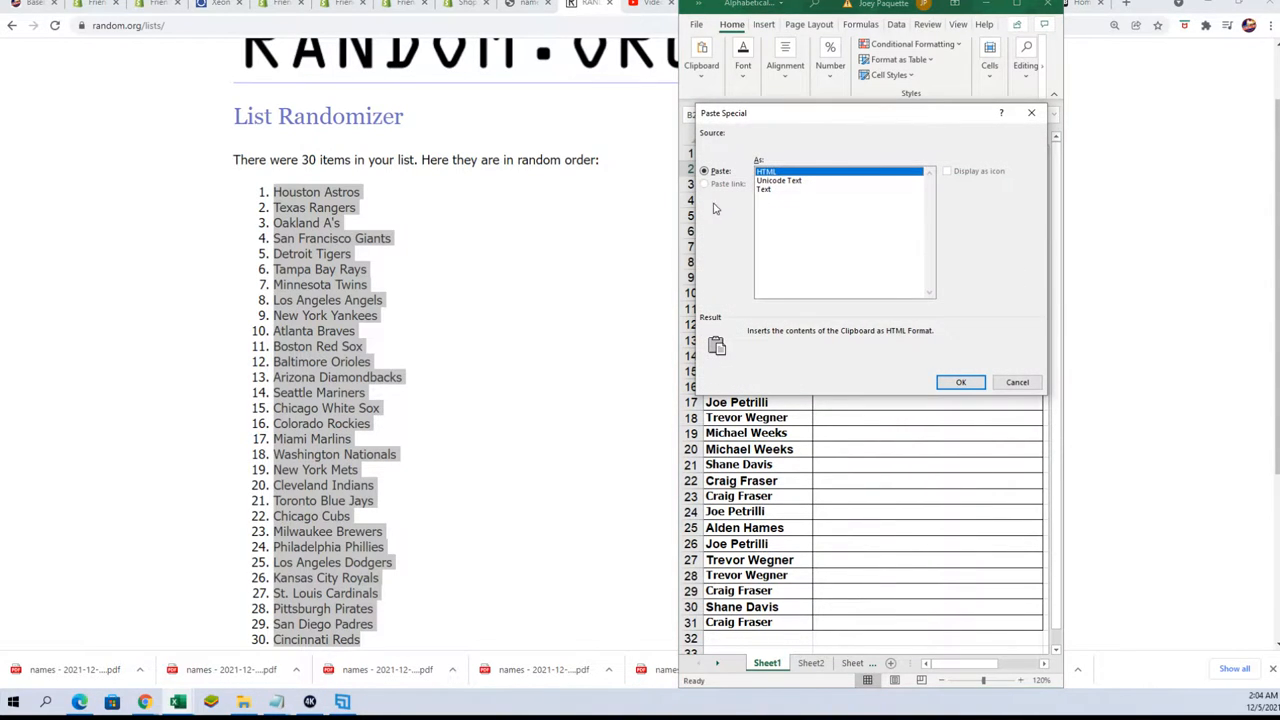
{"action": "left_click", "coordinate": [960, 382]}
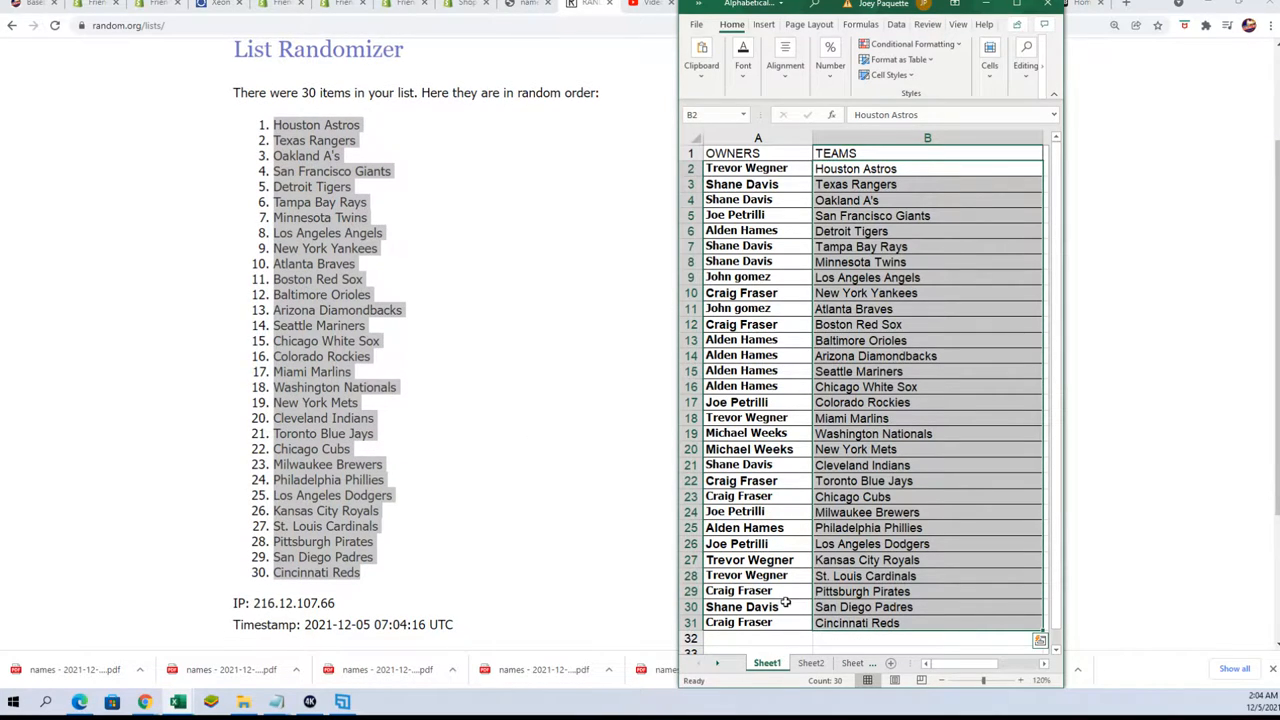
{"action": "left_click", "coordinate": [928, 592]}
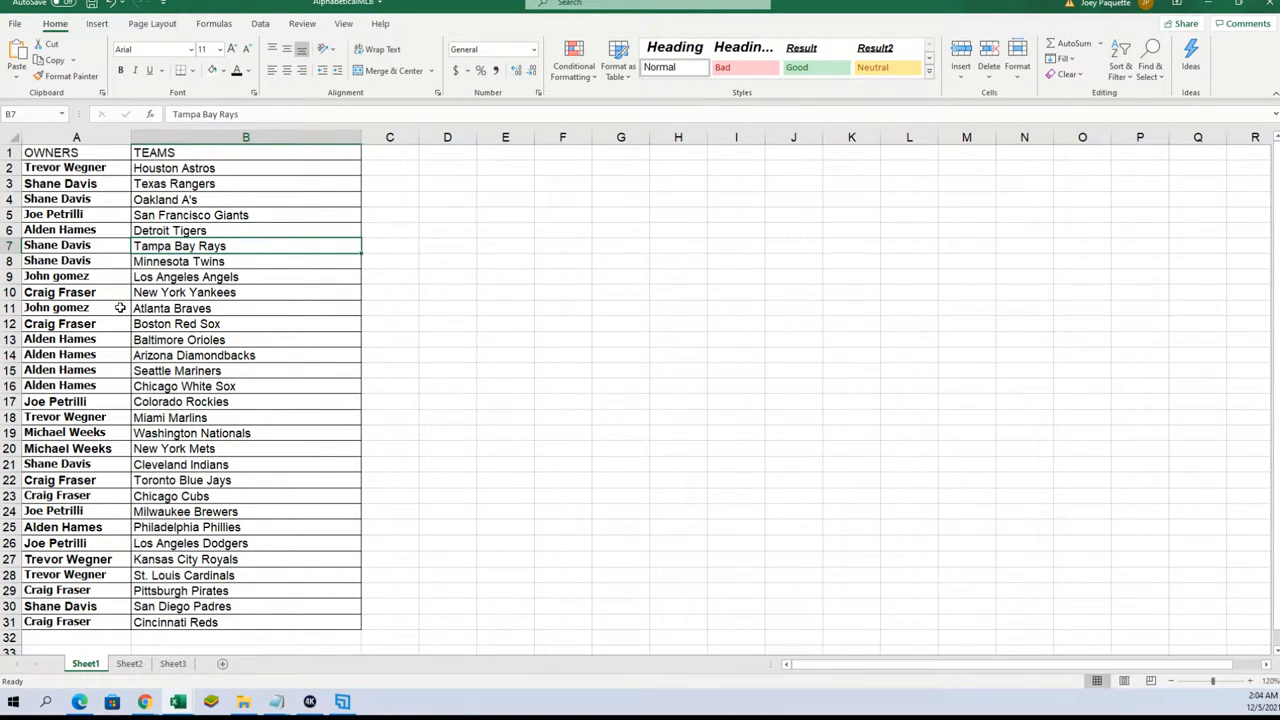
{"action": "mouse_move", "coordinate": [56, 370]}
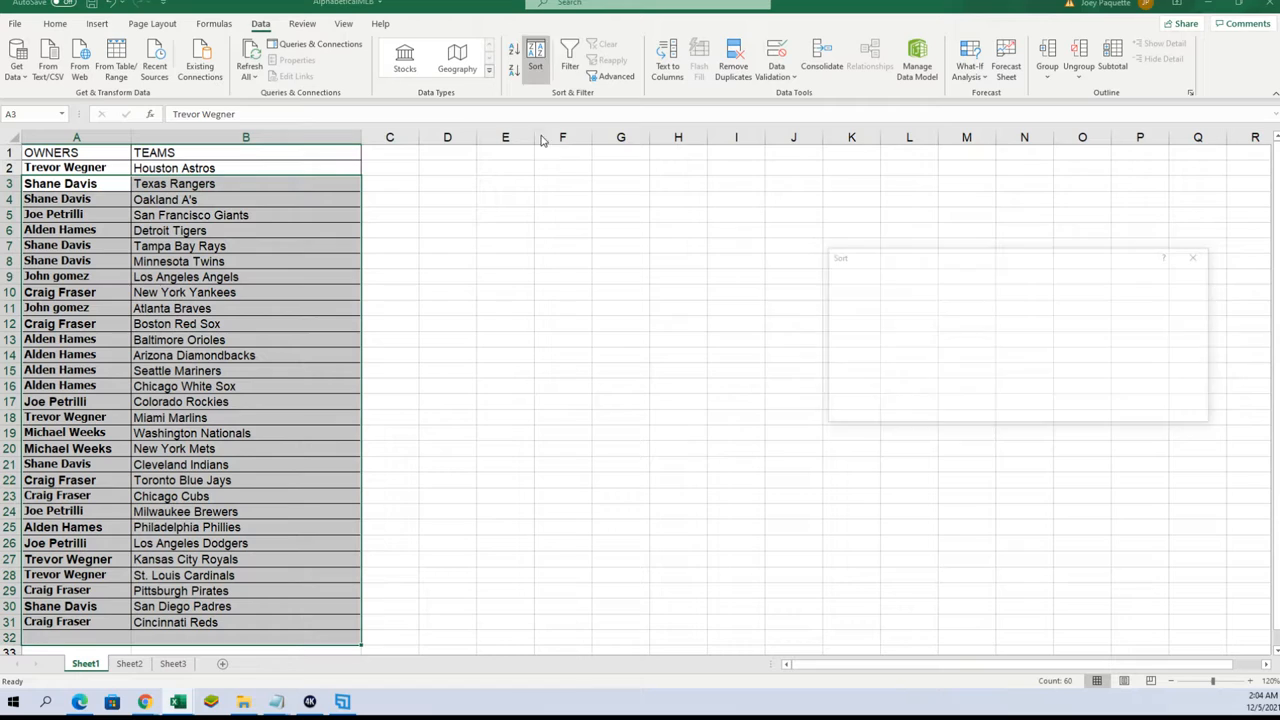
Sort the owner–team rows A to Z by the TEAMS column, keeping pairs intact
{"action": "left_click", "coordinate": [536, 56]}
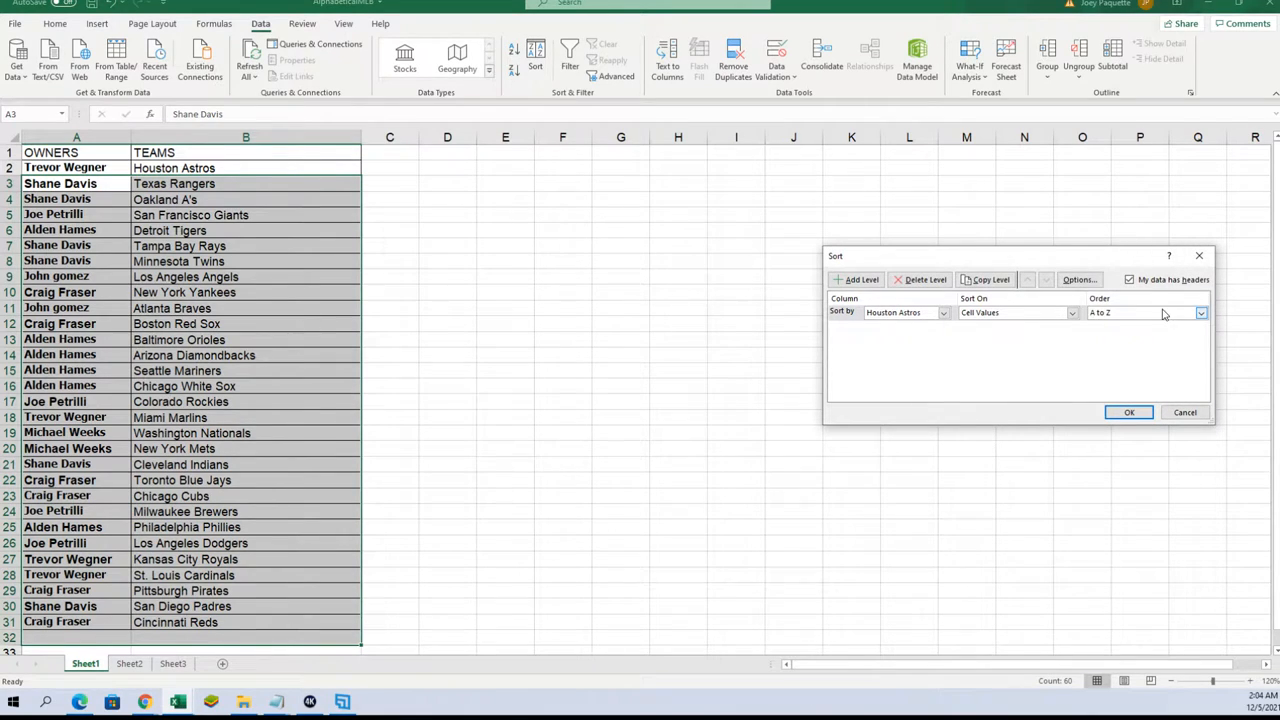
{"action": "left_click", "coordinate": [1128, 412]}
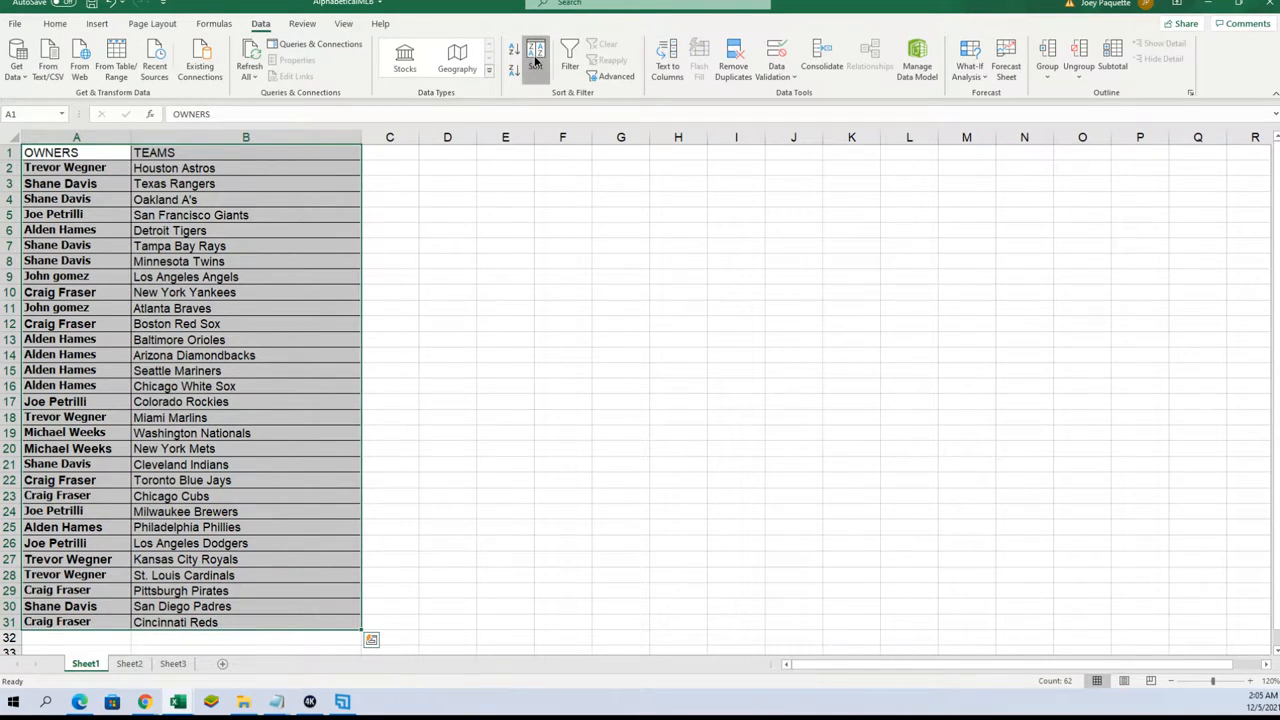
{"action": "left_click", "coordinate": [512, 48]}
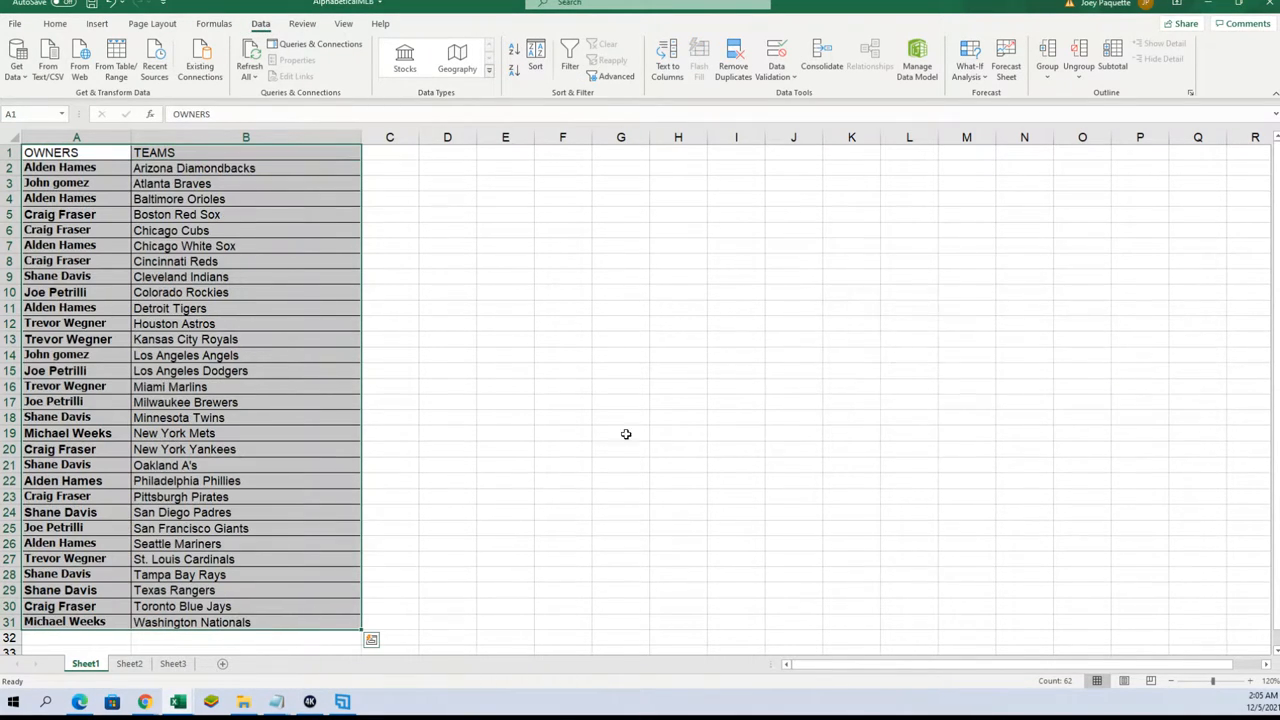